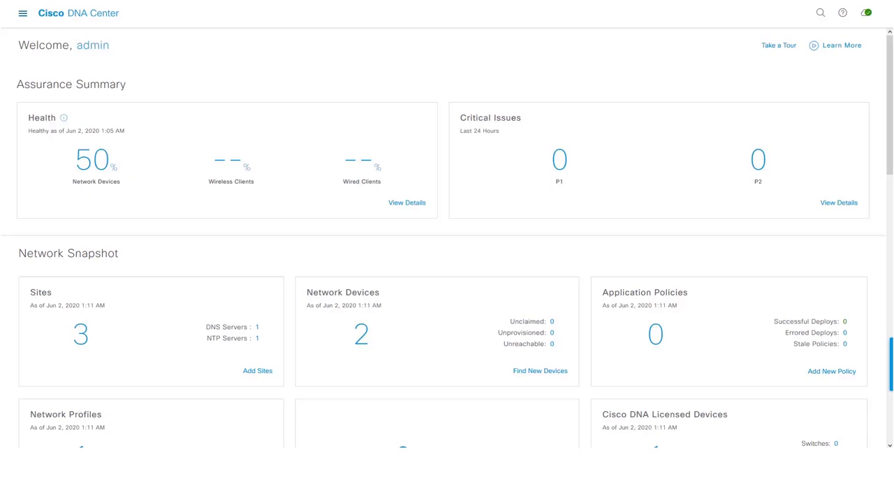
# - Switch to the Cisco Umbrella browser tab showing its dashboard with Admin expanded
pyautogui.click(22, 12)
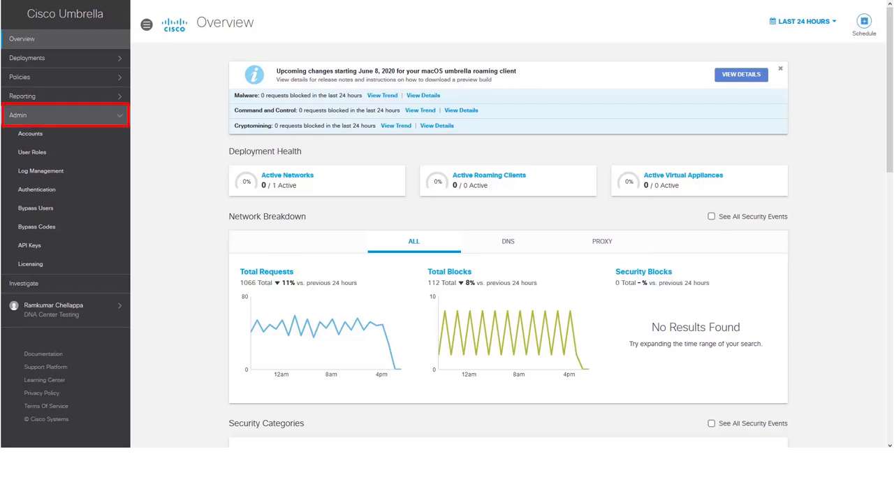
# - View Umbrella's API keys and return to DNA Center's Umbrella settings holding the organization ID and keys
pyautogui.click(29, 245)
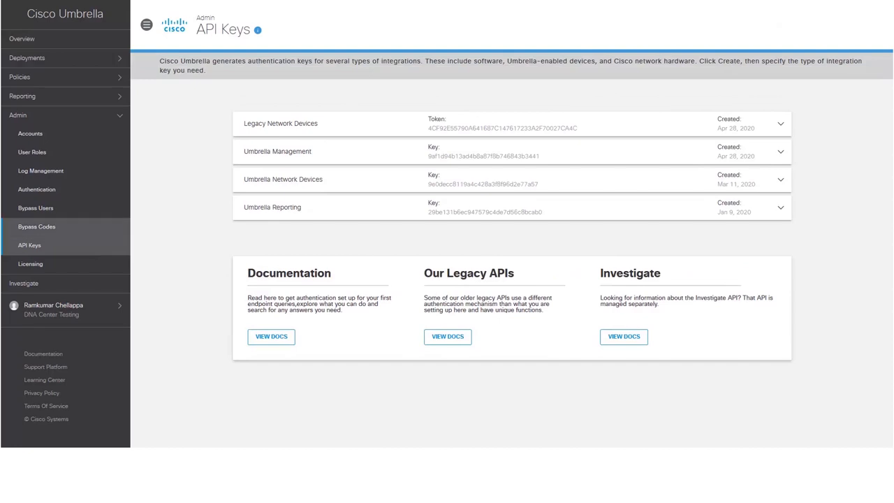
pyautogui.click(29, 245)
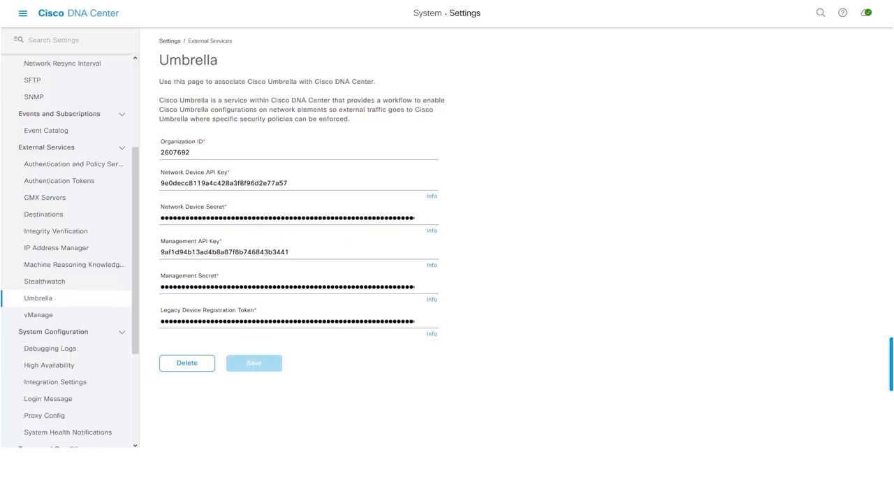
pyautogui.scroll(3)
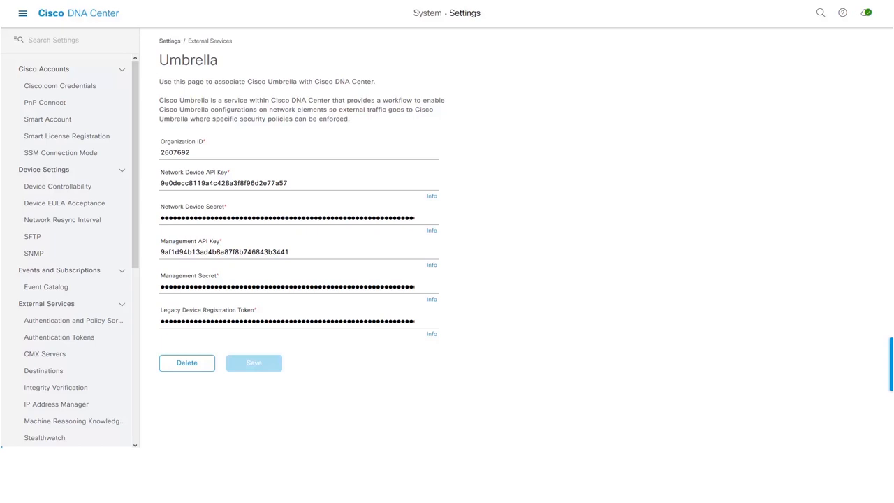
pyautogui.click(22, 12)
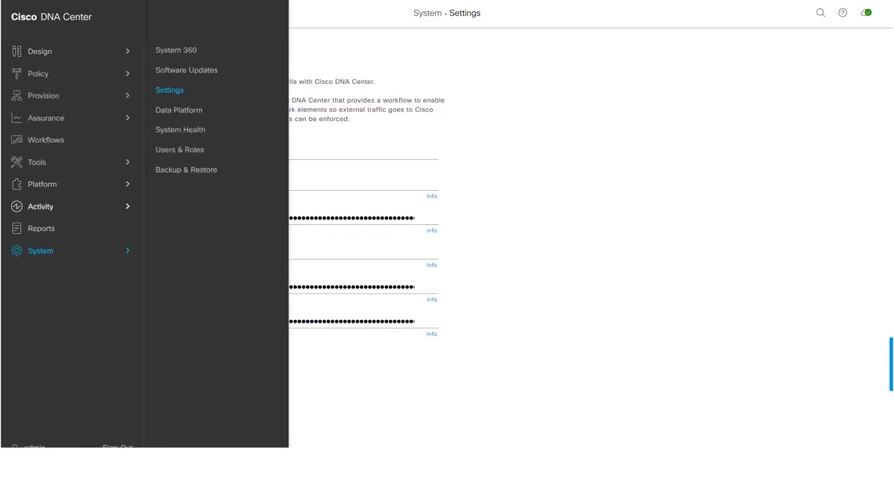
# - Check System 360 for Umbrella listed as available with organization ID 2607692
pyautogui.click(176, 50)
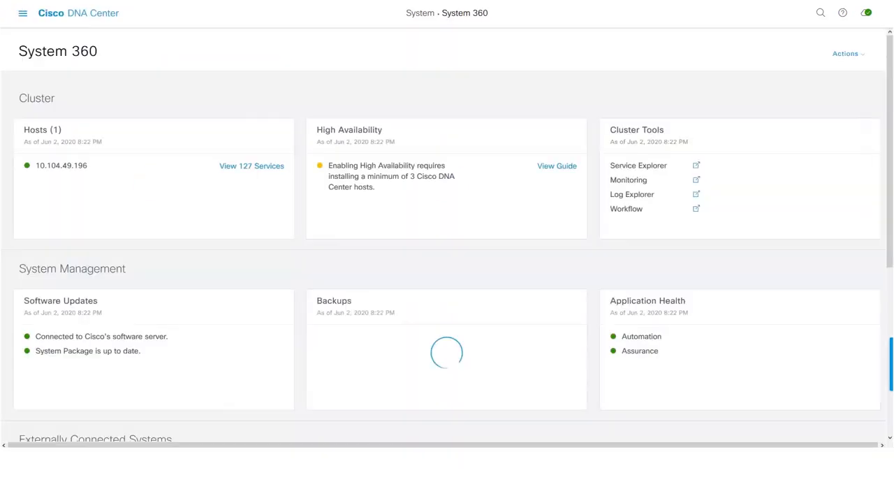
pyautogui.scroll(-3)
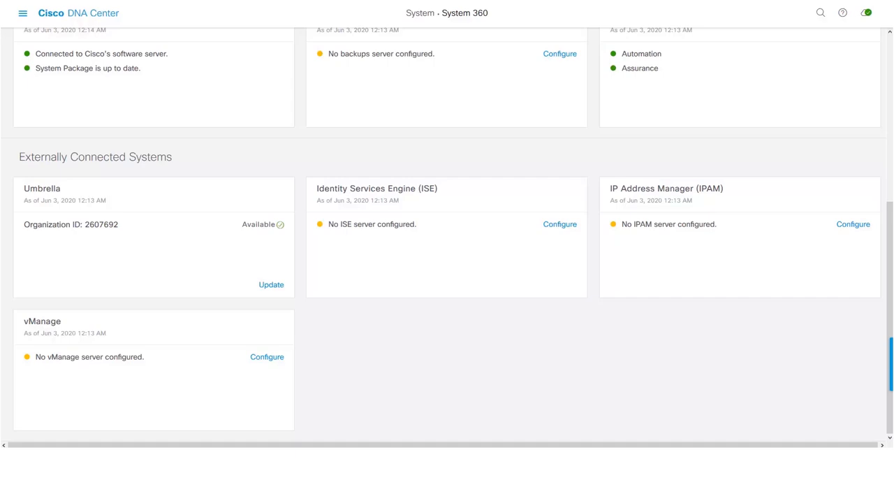
# - Start the Umbrella deployment wizard for the Chennai site via Provision > Services > Umbrella
pyautogui.click(22, 12)
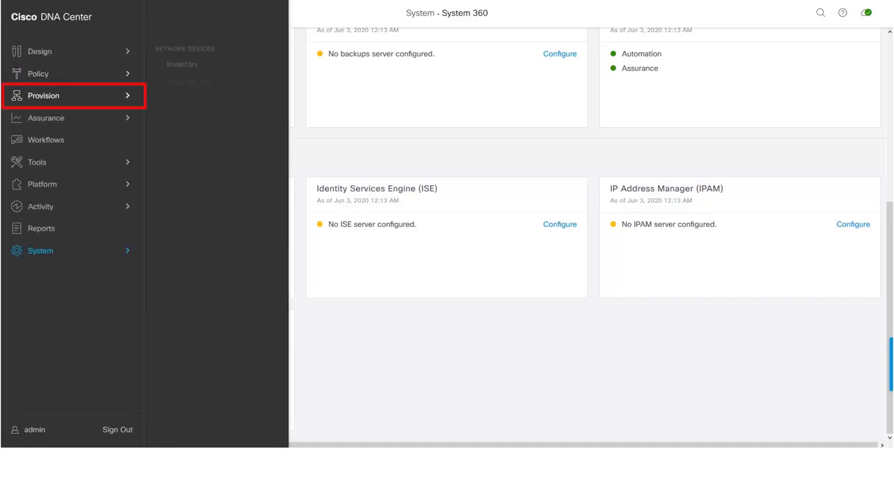
pyautogui.click(44, 96)
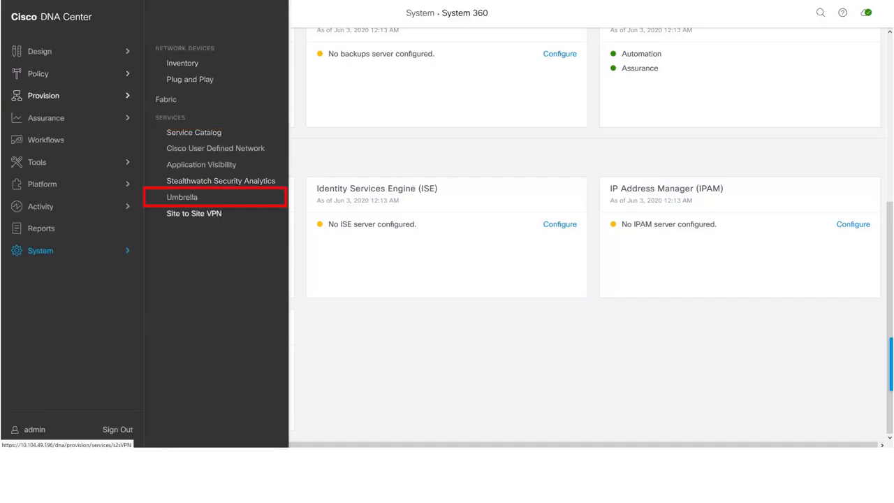
pyautogui.click(183, 196)
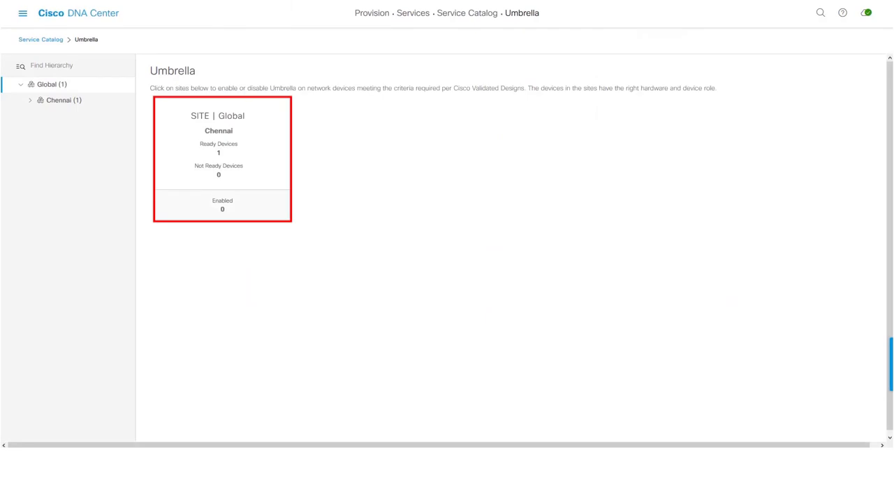
pyautogui.click(222, 158)
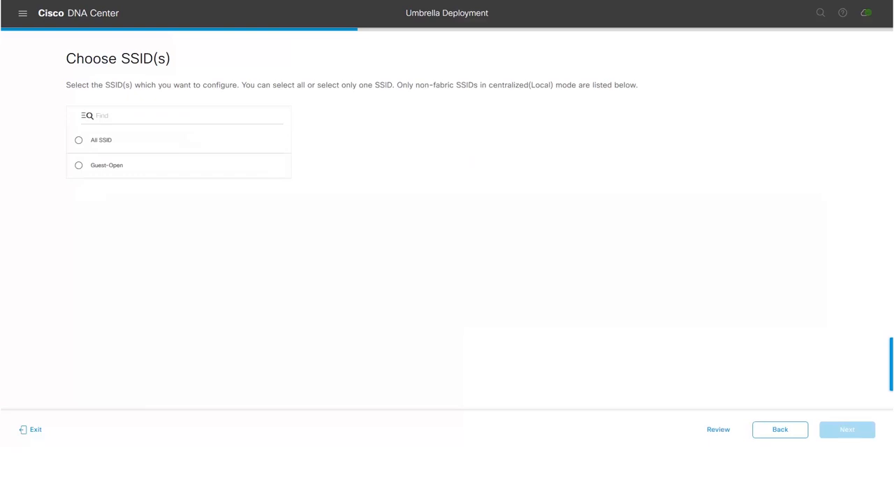
# - Choose Guest-Open SSID, keep Default Policy and internal domains, enable DNS encryption, reach Summary
pyautogui.click(78, 164)
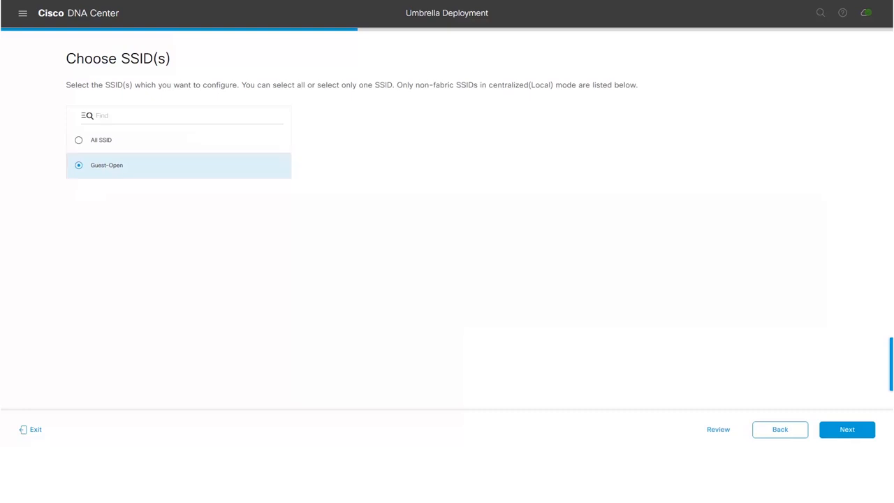
pyautogui.click(846, 429)
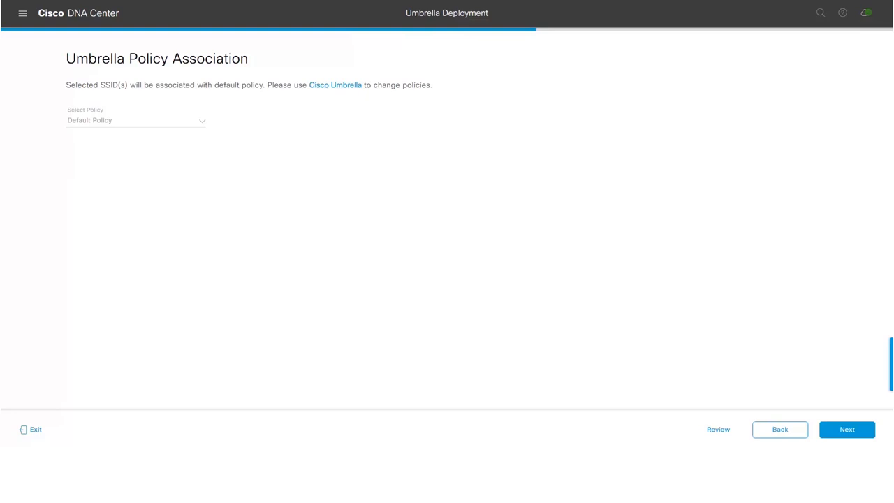
pyautogui.click(846, 429)
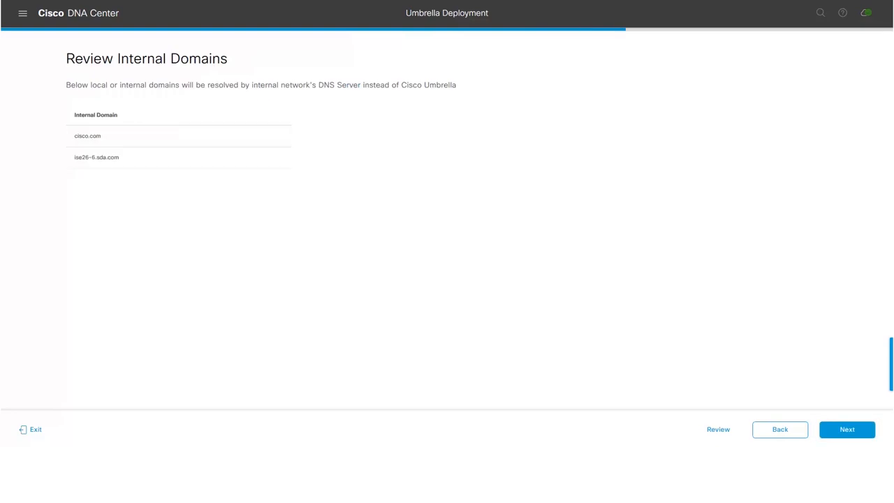
pyautogui.click(847, 429)
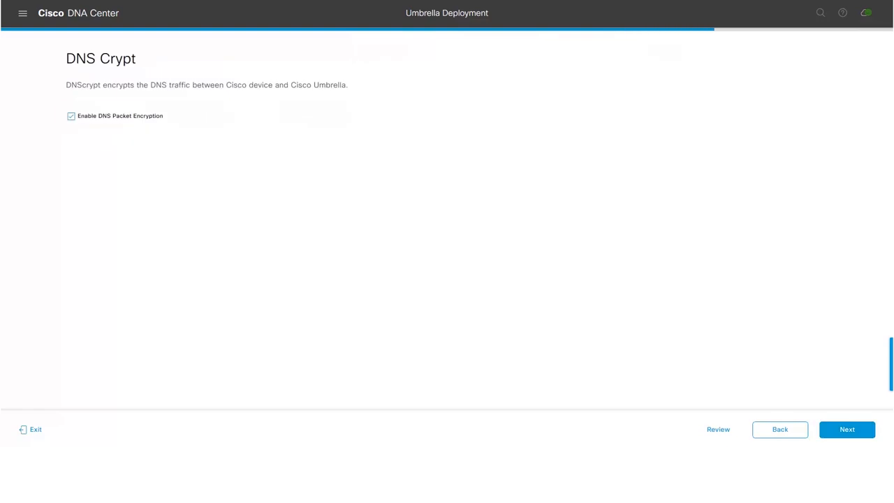
pyautogui.click(71, 116)
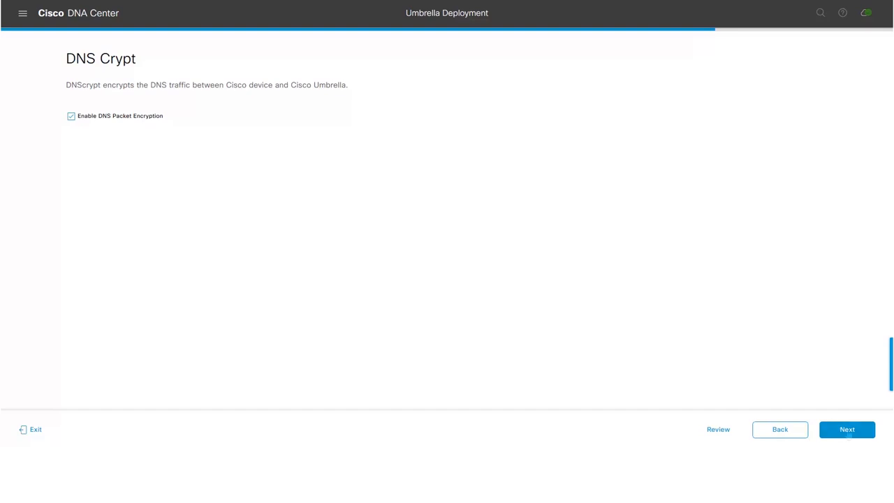
pyautogui.click(847, 429)
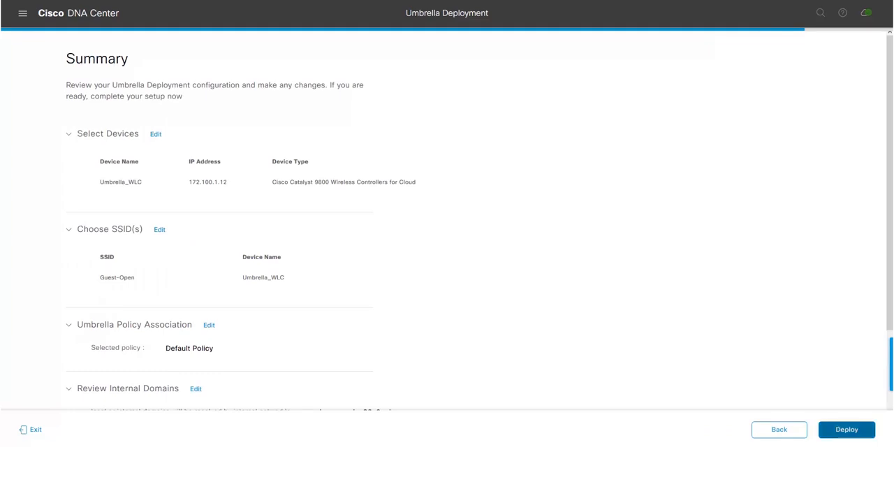
# - Deploy Umbrella to Umbrella_WLC with the schedule set to Now and apply
pyautogui.click(845, 429)
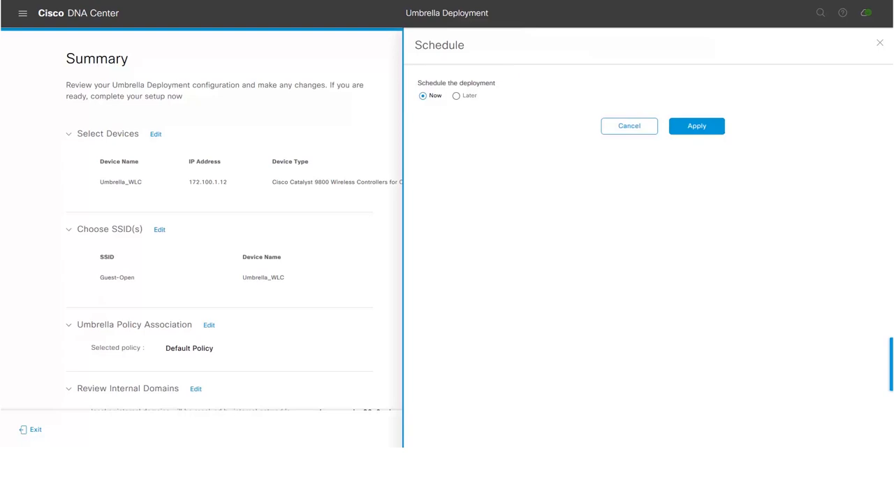
pyautogui.click(422, 95)
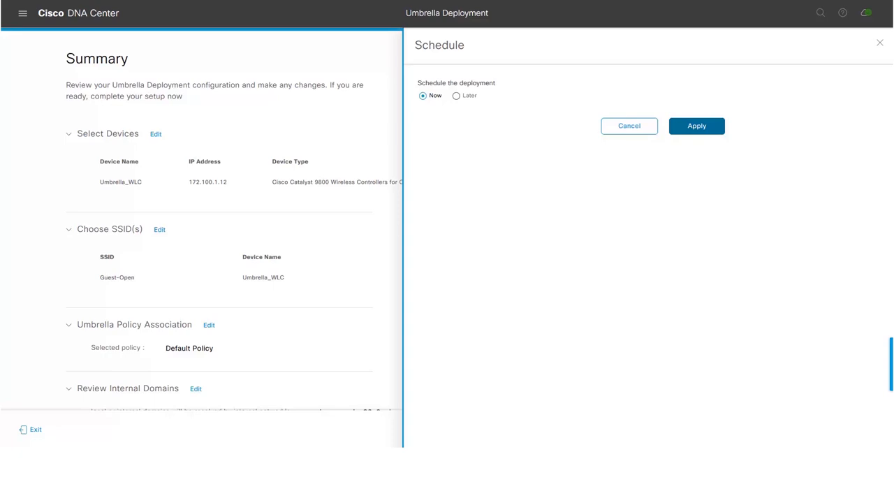
pyautogui.click(696, 126)
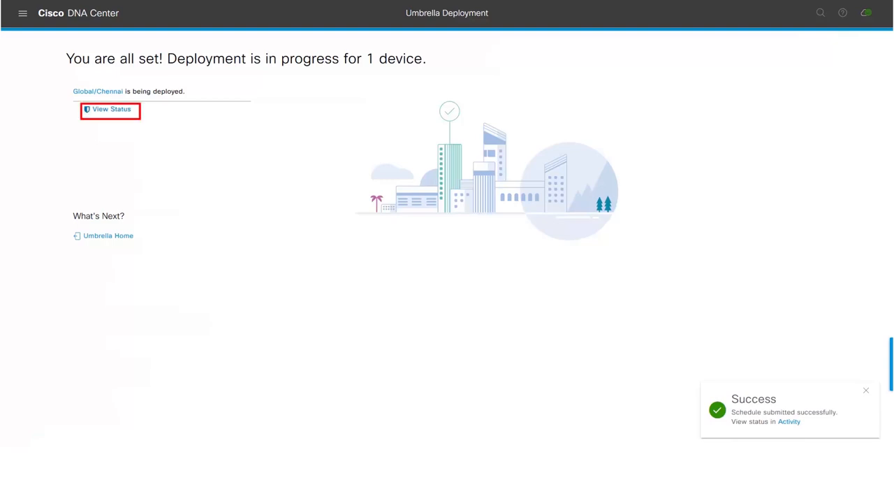
# - Show the Chennai_Umbrella - Enable scheduled tasks, latest at 2:20 AM showing Success
pyautogui.click(111, 109)
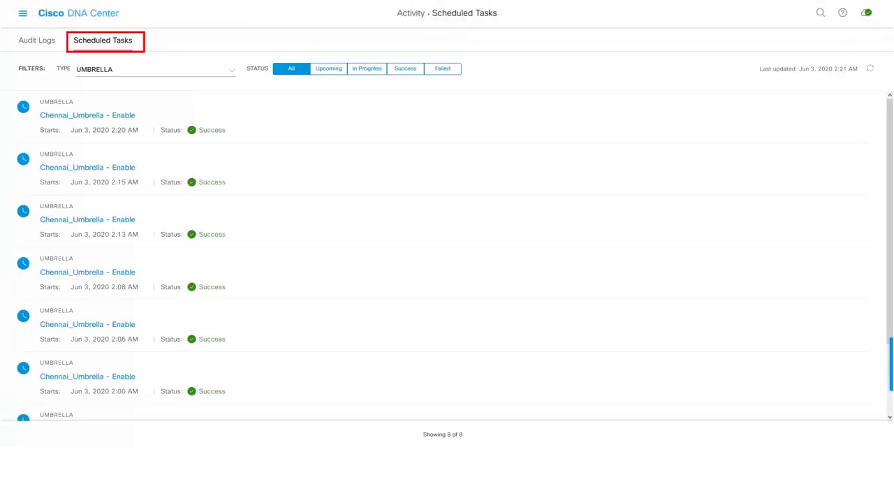
pyautogui.click(103, 40)
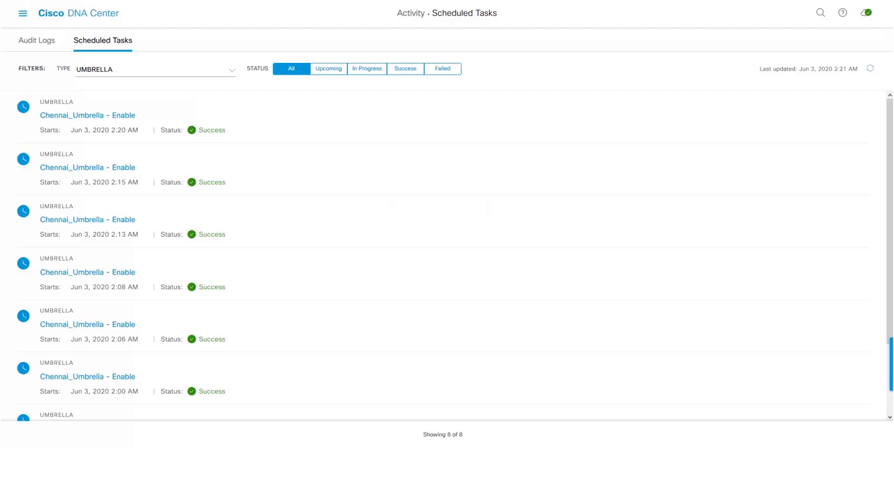